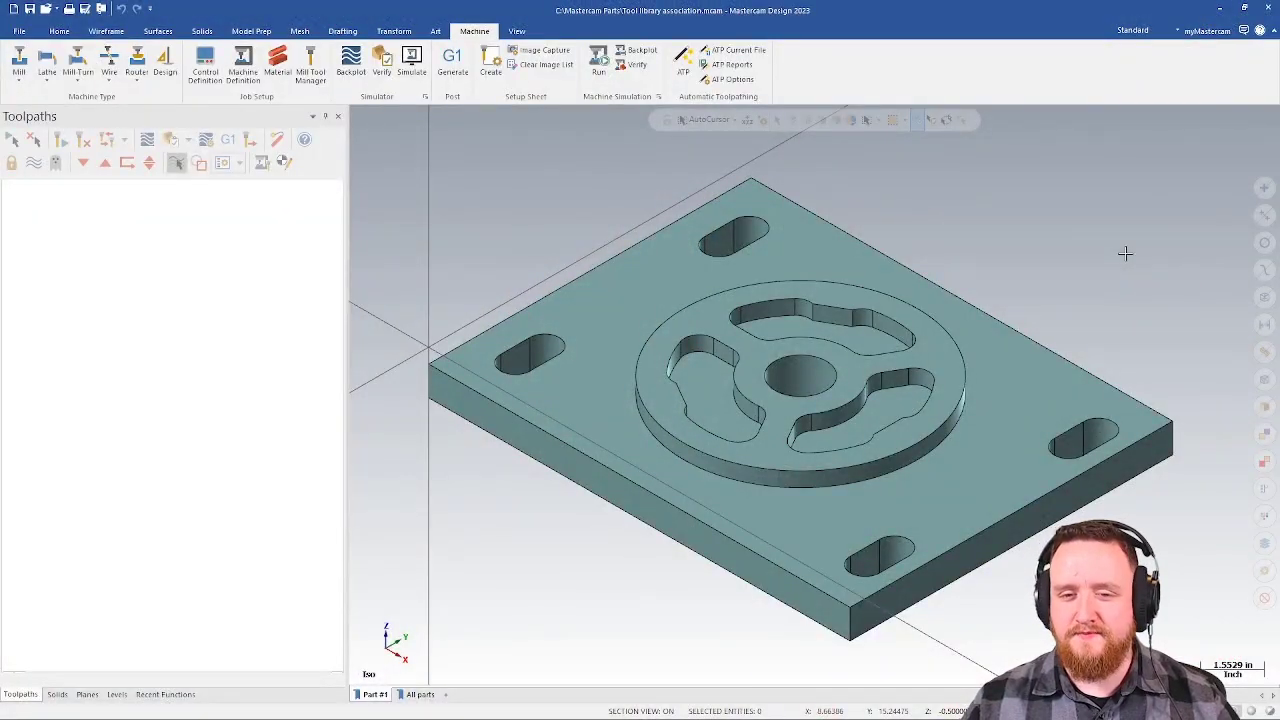
{"action": "mouse_move", "coordinate": [1070, 228]}
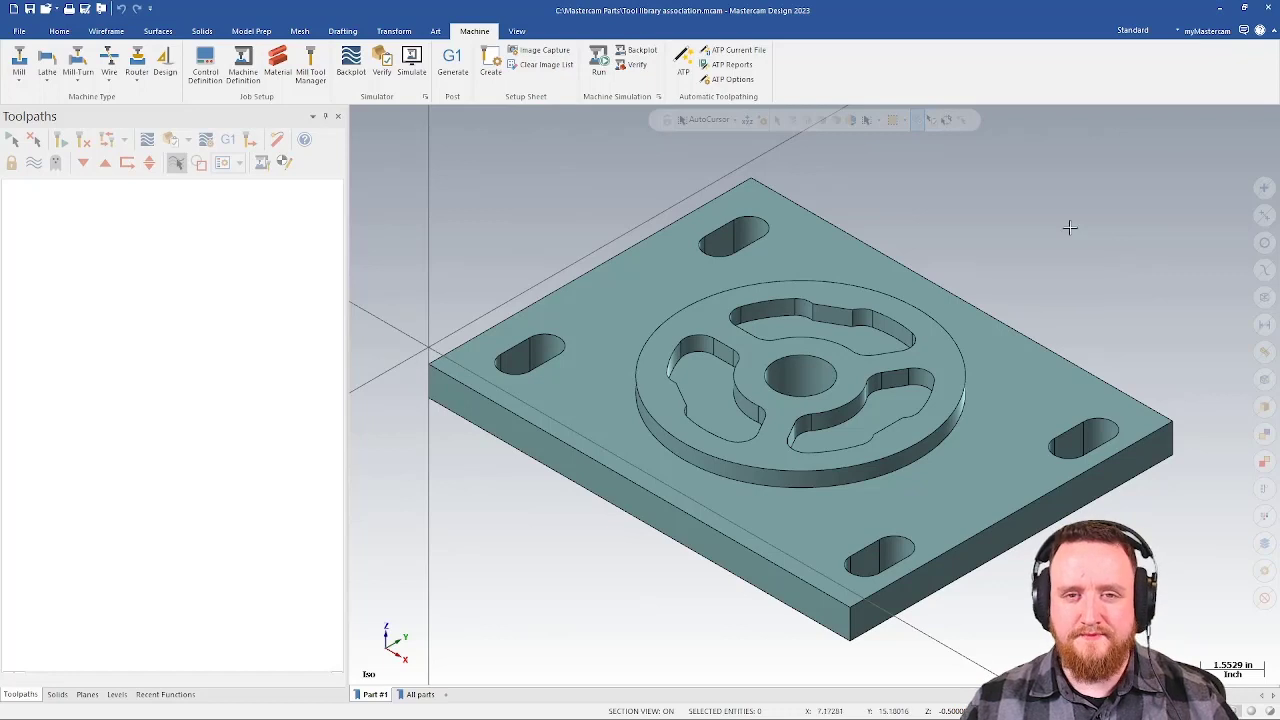
Load a default mill machine and chain the inner pocket for a Dynamic Mill toolpath, reaching its parameters.
{"action": "left_click", "coordinate": [20, 62]}
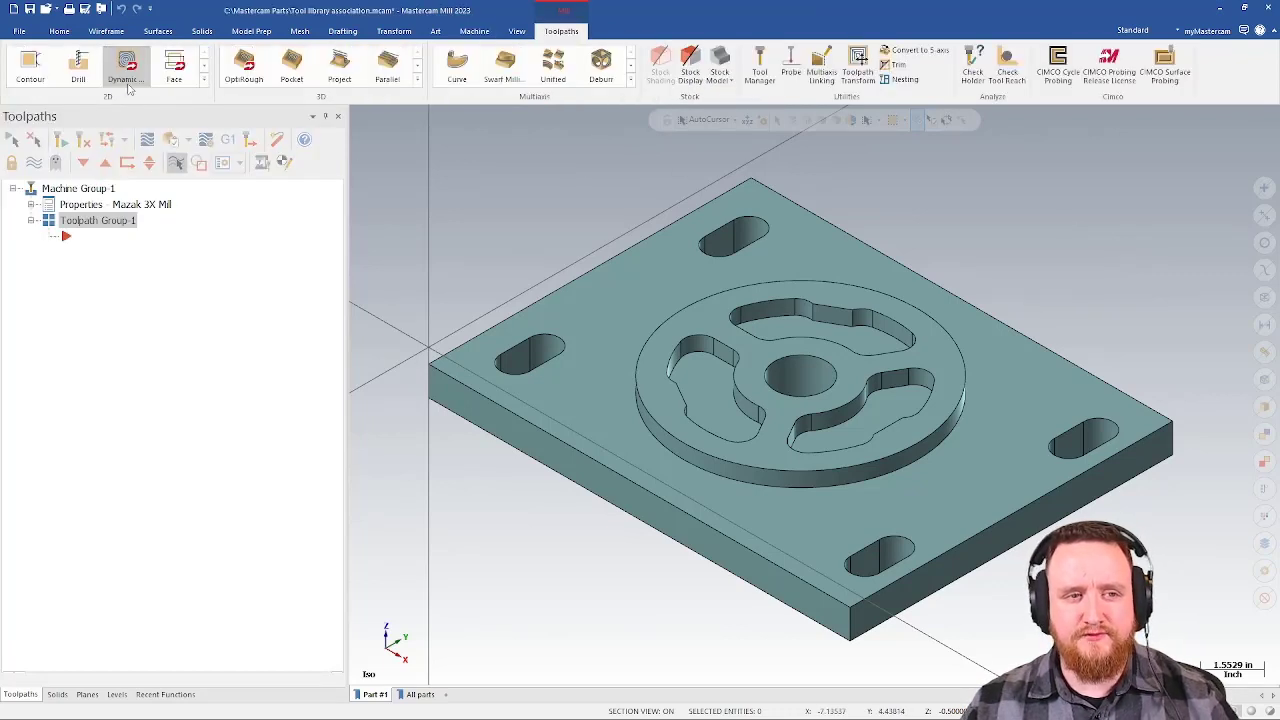
{"action": "left_click", "coordinate": [124, 62]}
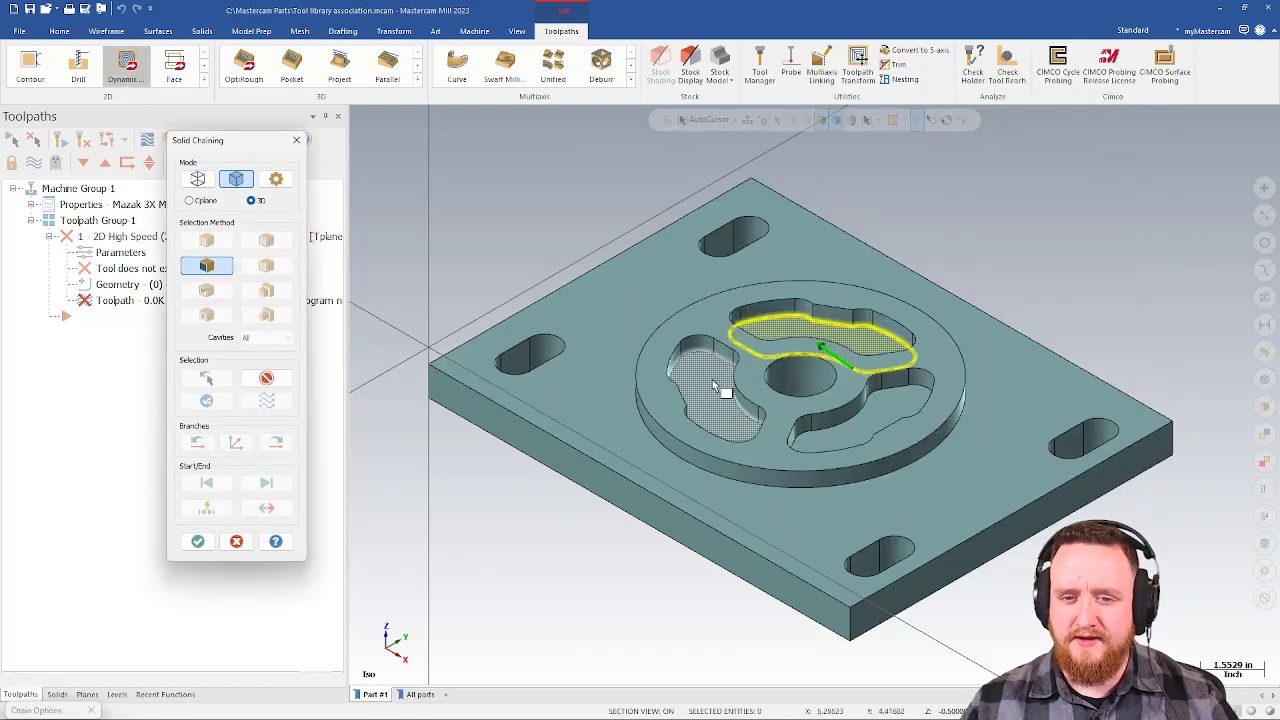
{"action": "left_click", "coordinate": [196, 540]}
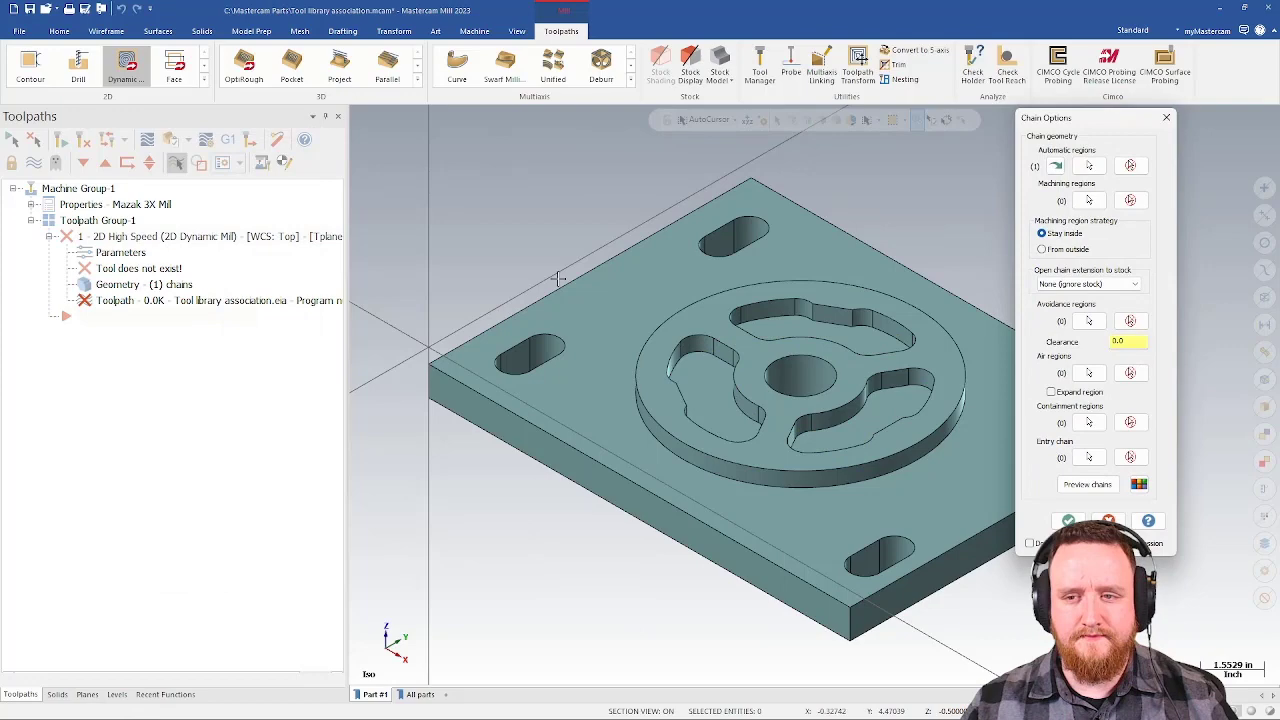
{"action": "left_click", "coordinate": [1068, 520]}
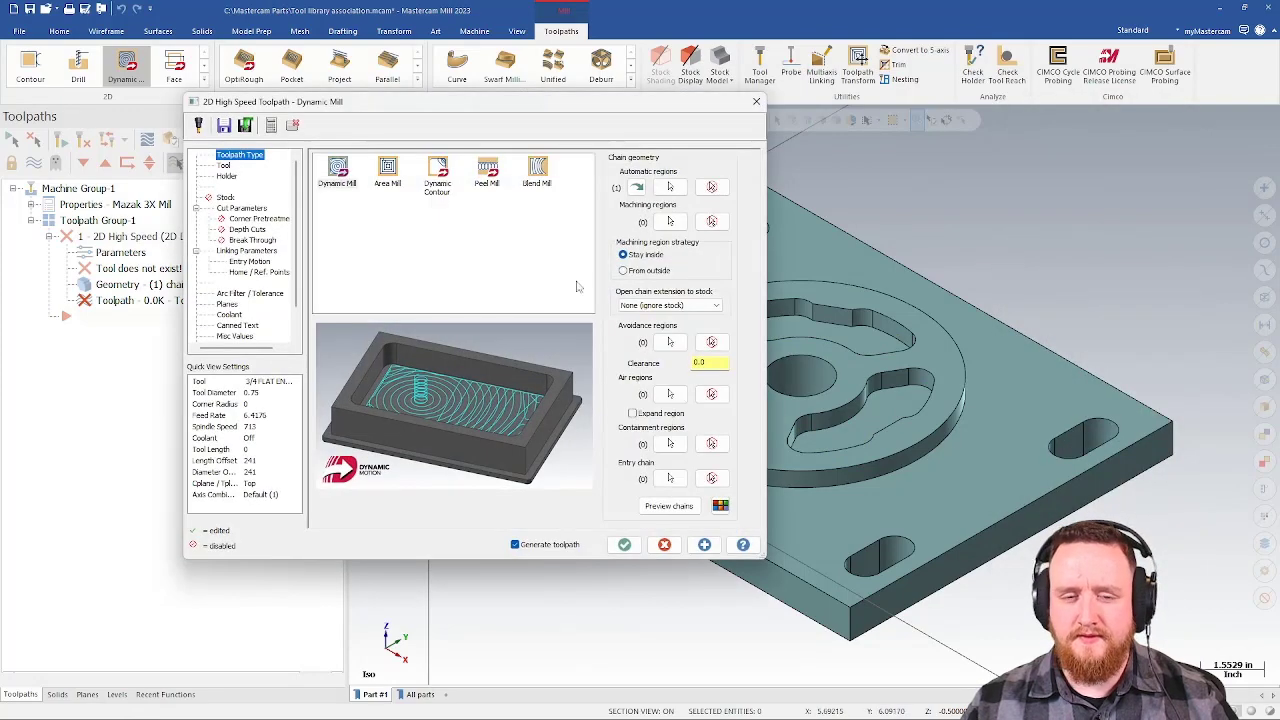
On the Tool page, load 'my standardized tool list.tooldb' as the library tool source, then discard the draft toolpath.
{"action": "left_click", "coordinate": [224, 164]}
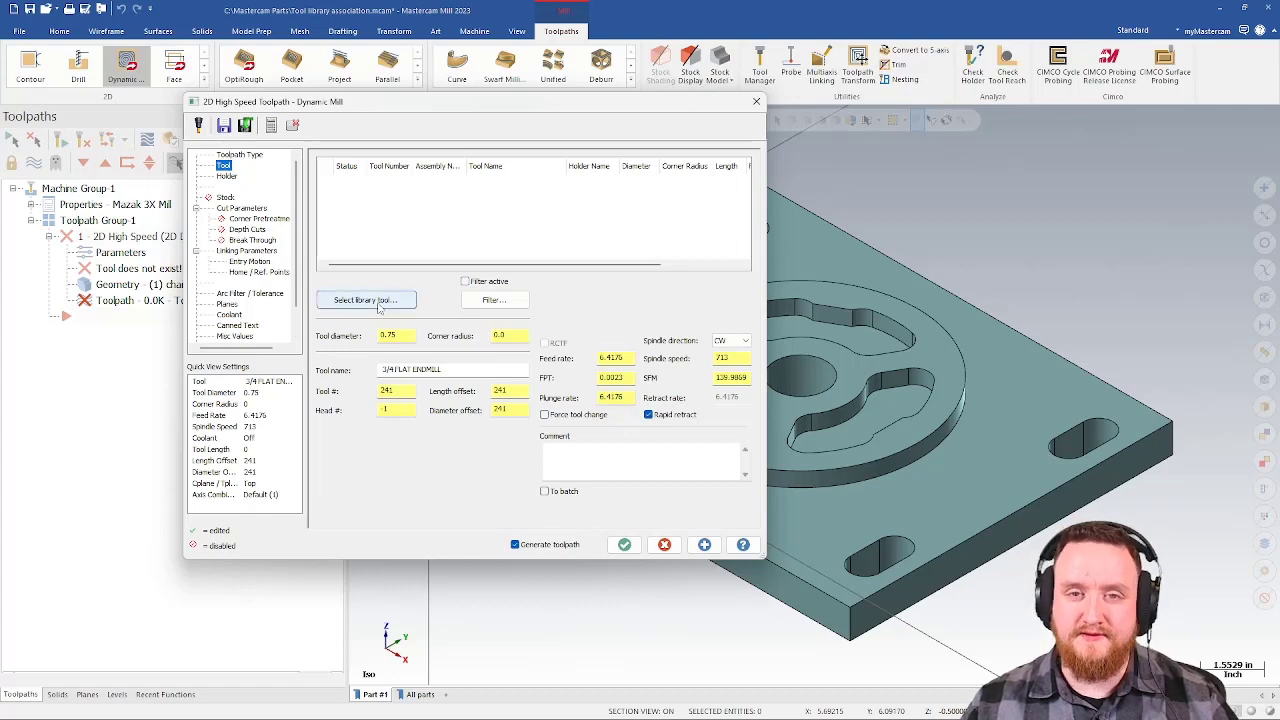
{"action": "left_click", "coordinate": [366, 300]}
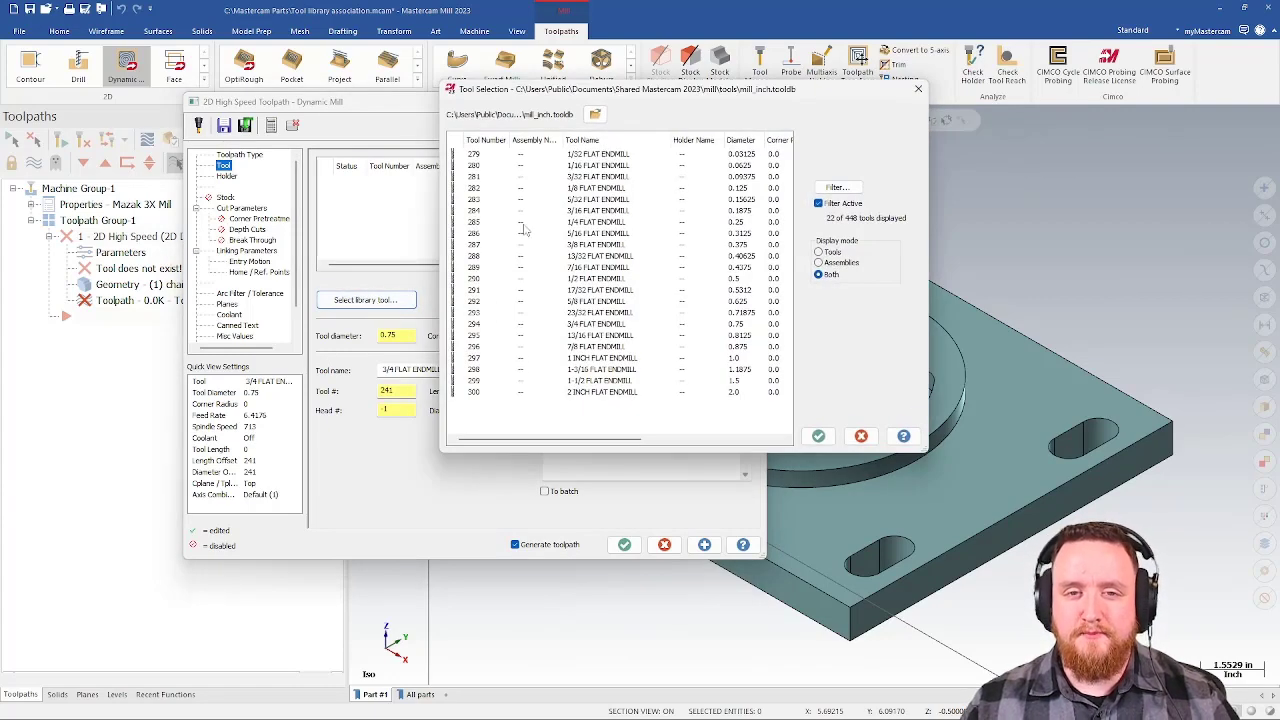
{"action": "triple_click", "coordinate": [570, 112]}
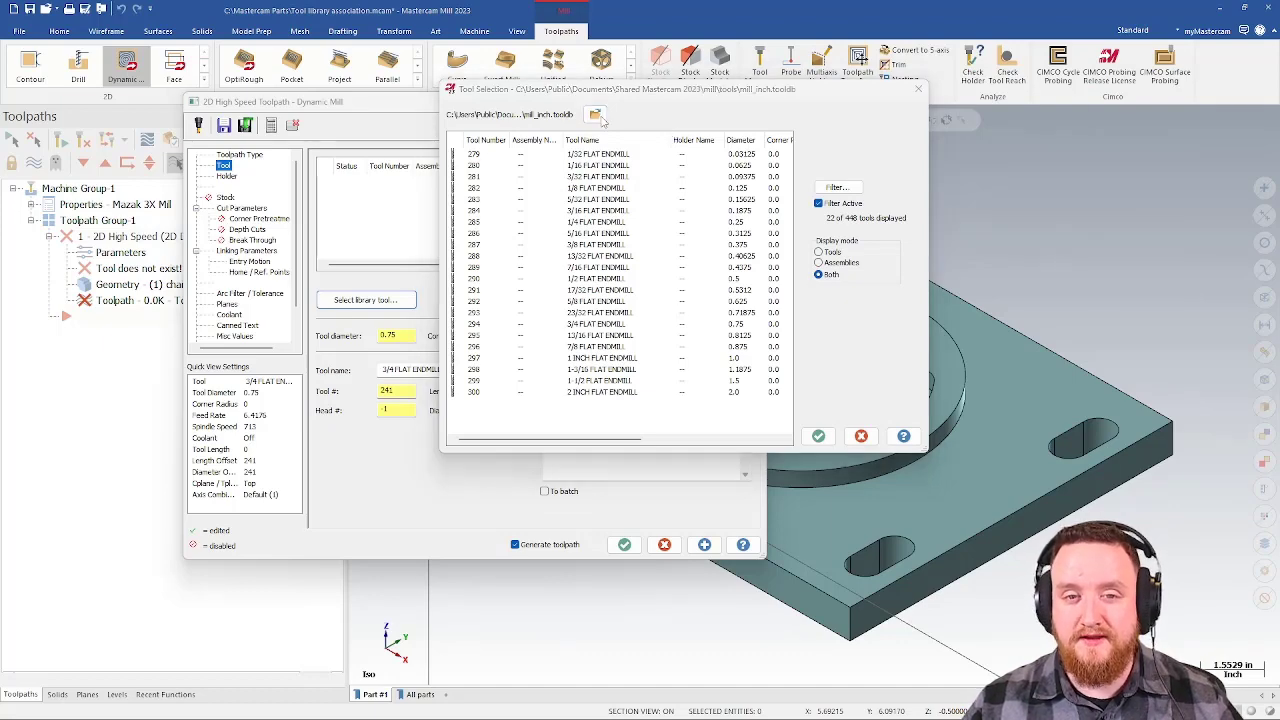
{"action": "left_click", "coordinate": [594, 112]}
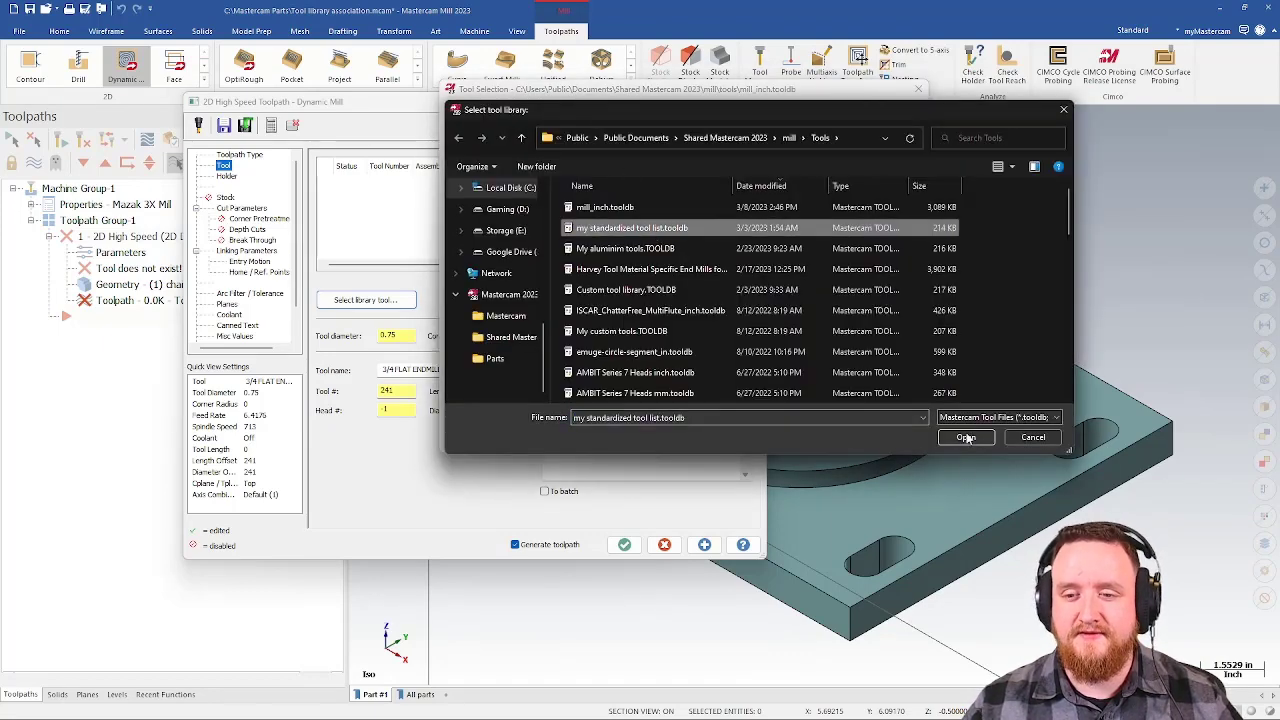
{"action": "left_click", "coordinate": [964, 436]}
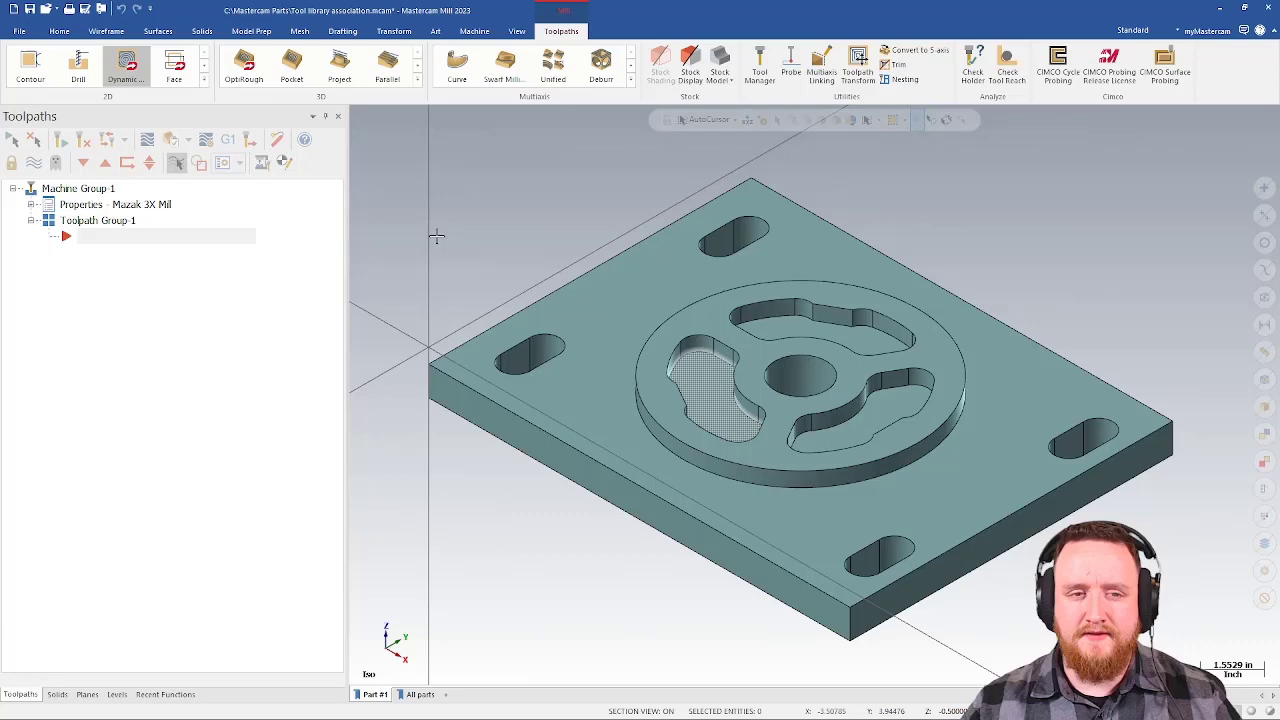
Start editing the current mill machine definition from the Machine tab, raising the disk-copy warning.
{"action": "left_click", "coordinate": [68, 8]}
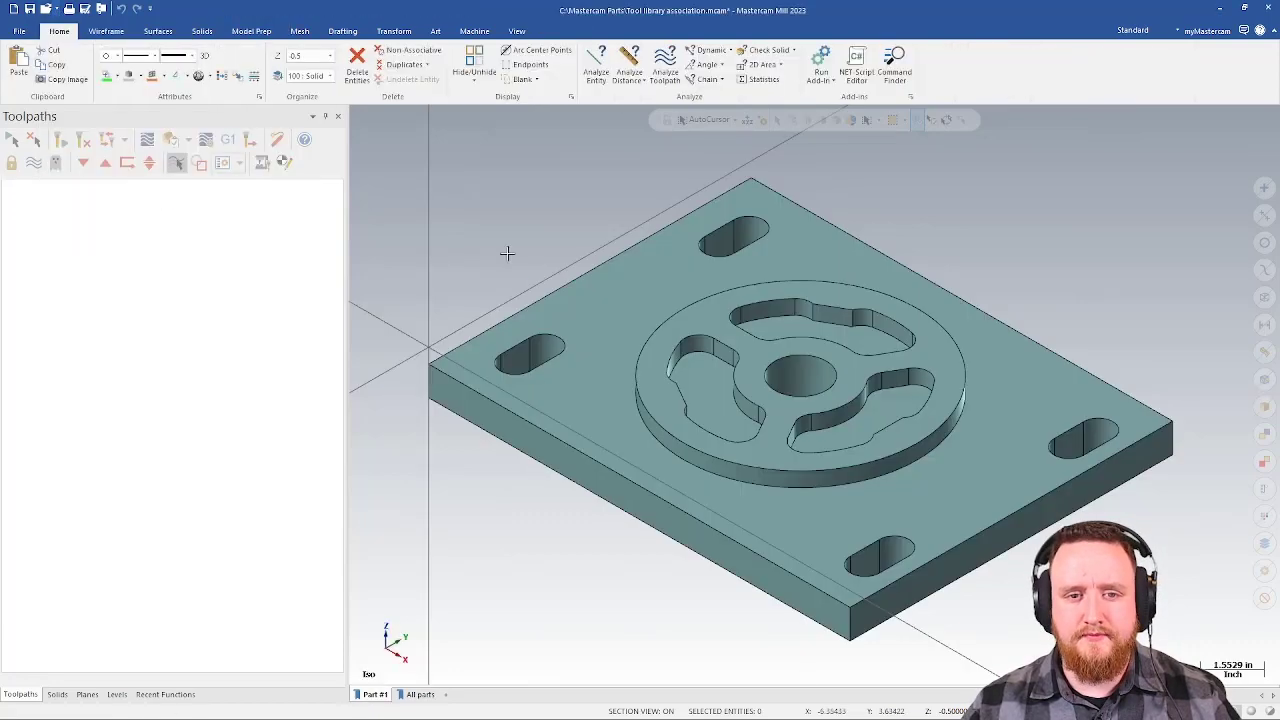
{"action": "left_click", "coordinate": [472, 32]}
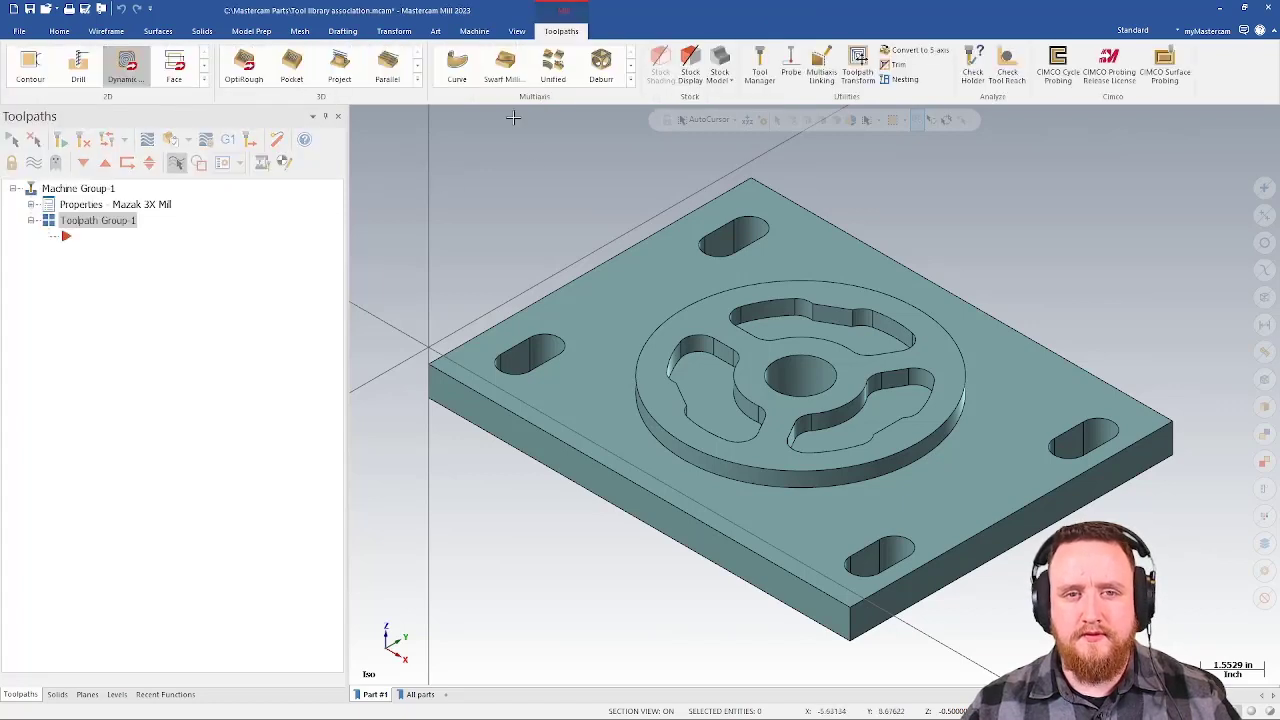
{"action": "left_click", "coordinate": [472, 32]}
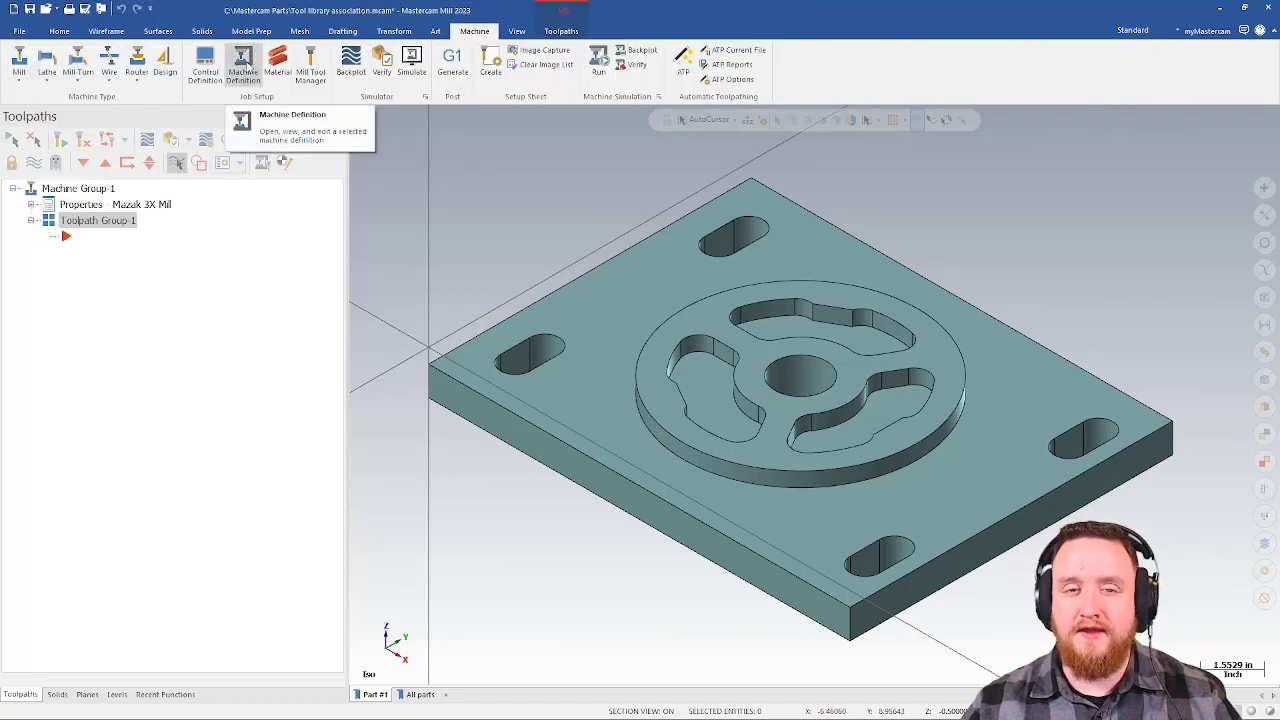
{"action": "left_click", "coordinate": [242, 62]}
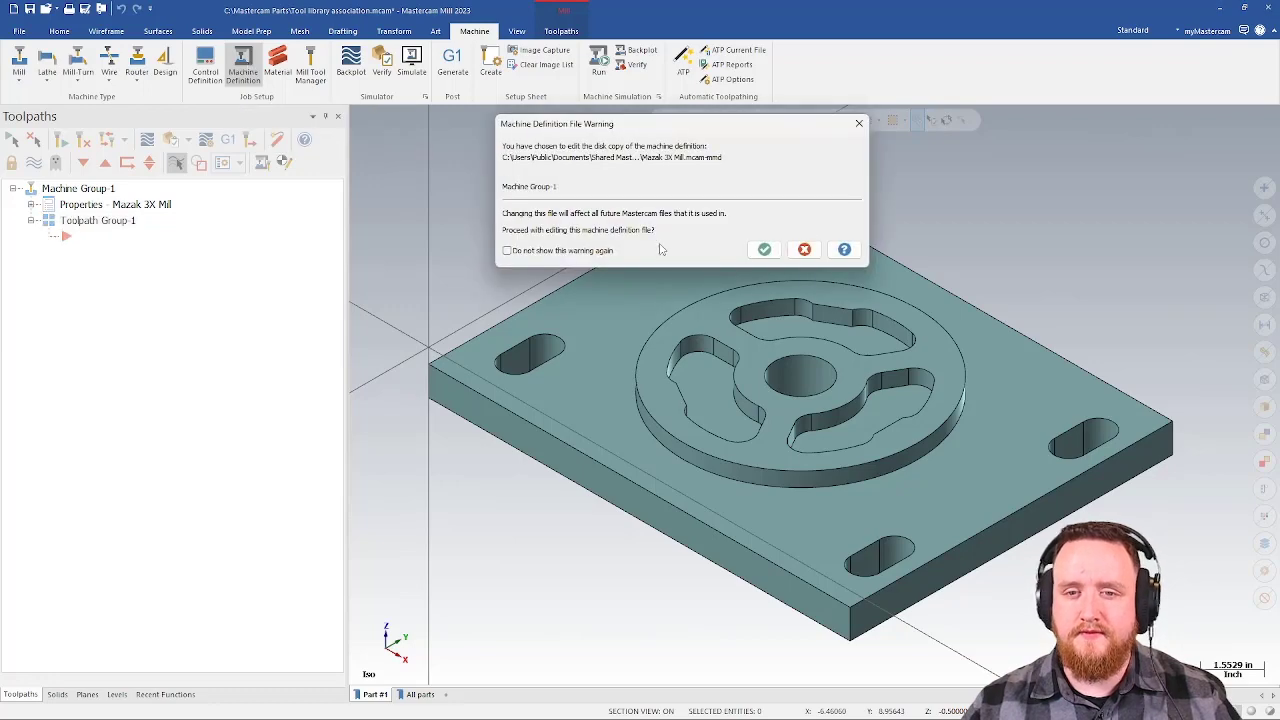
In General Machine Parameters, set the mill tool library to 'my standardized tool list.tooldb'.
{"action": "left_click", "coordinate": [764, 248]}
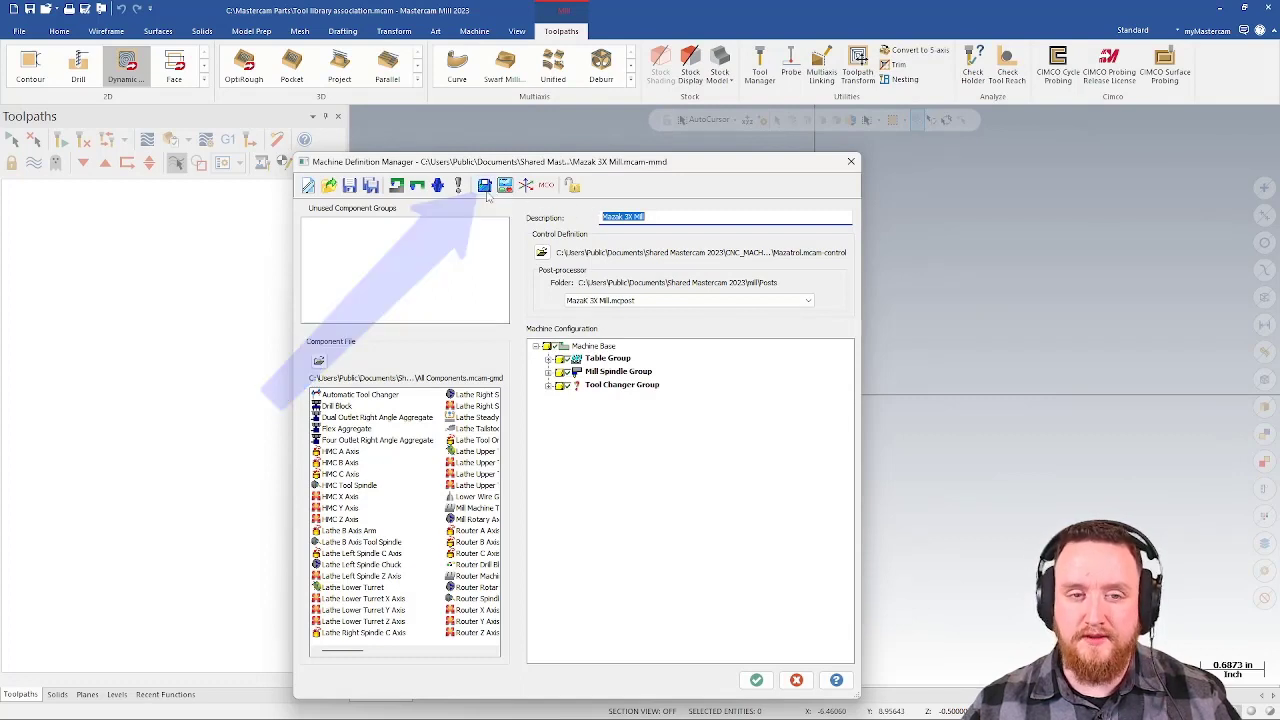
{"action": "left_click", "coordinate": [484, 184]}
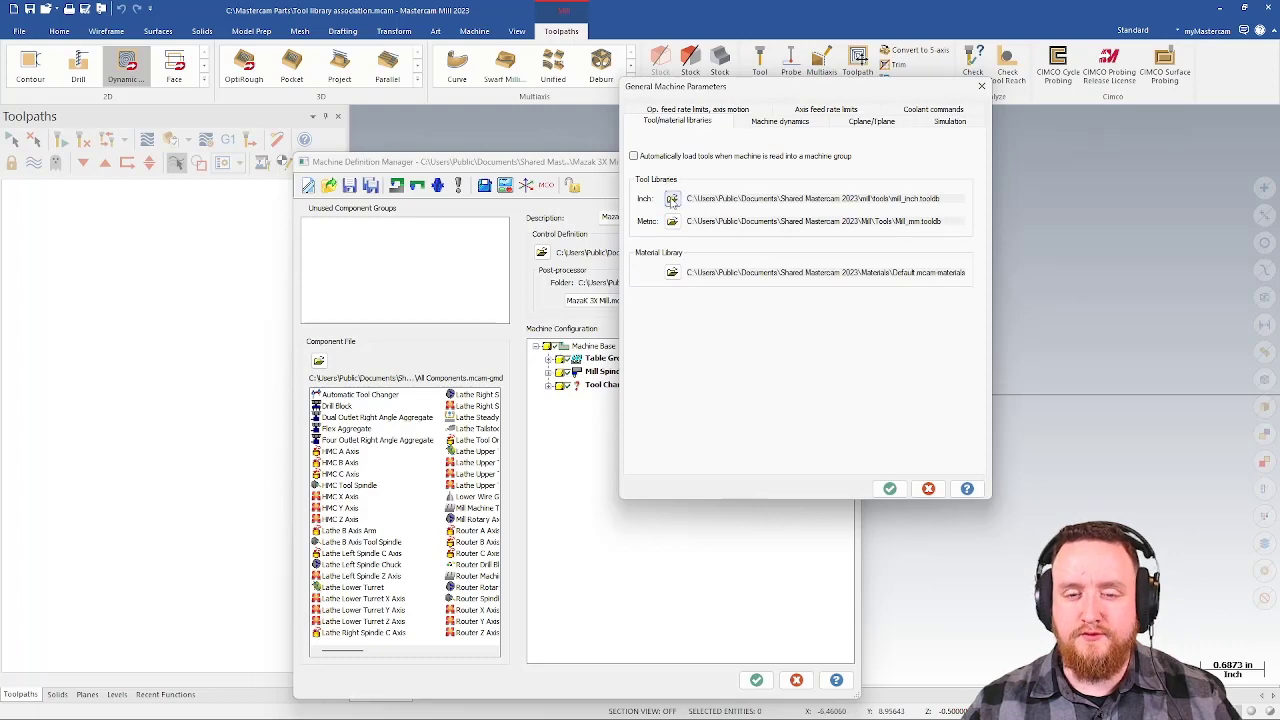
{"action": "left_click", "coordinate": [672, 198]}
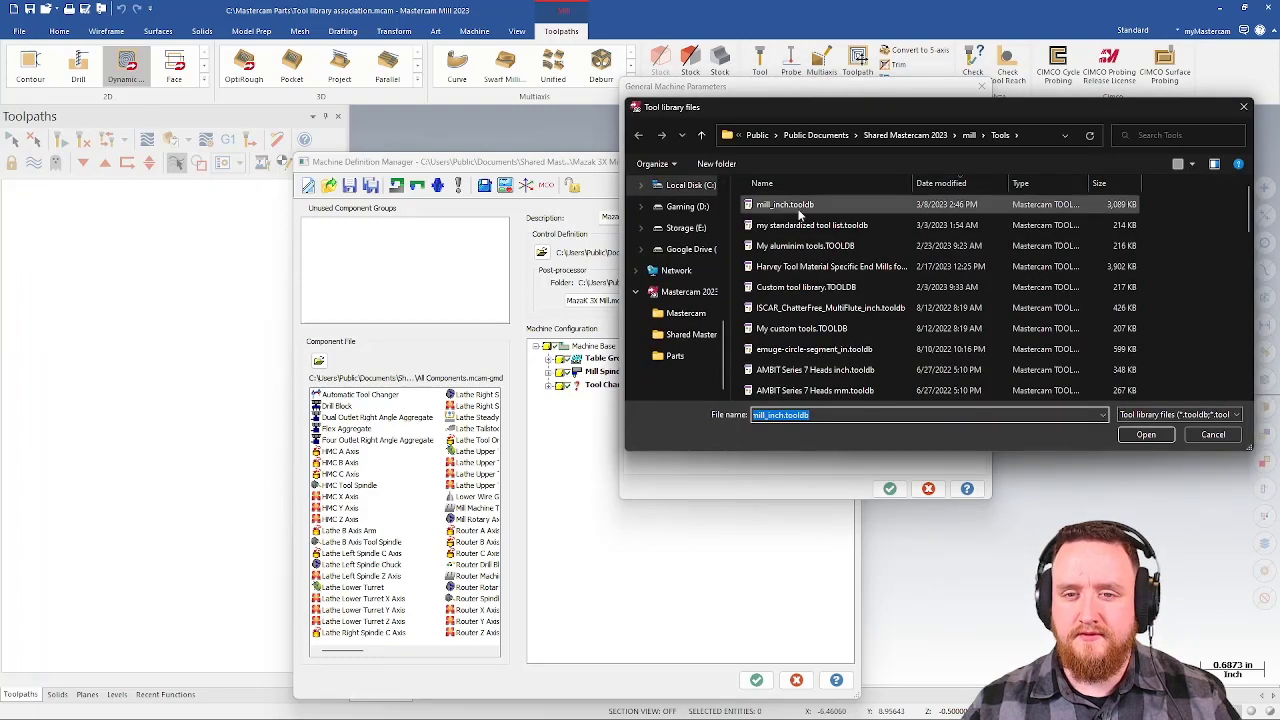
{"action": "left_click", "coordinate": [810, 224]}
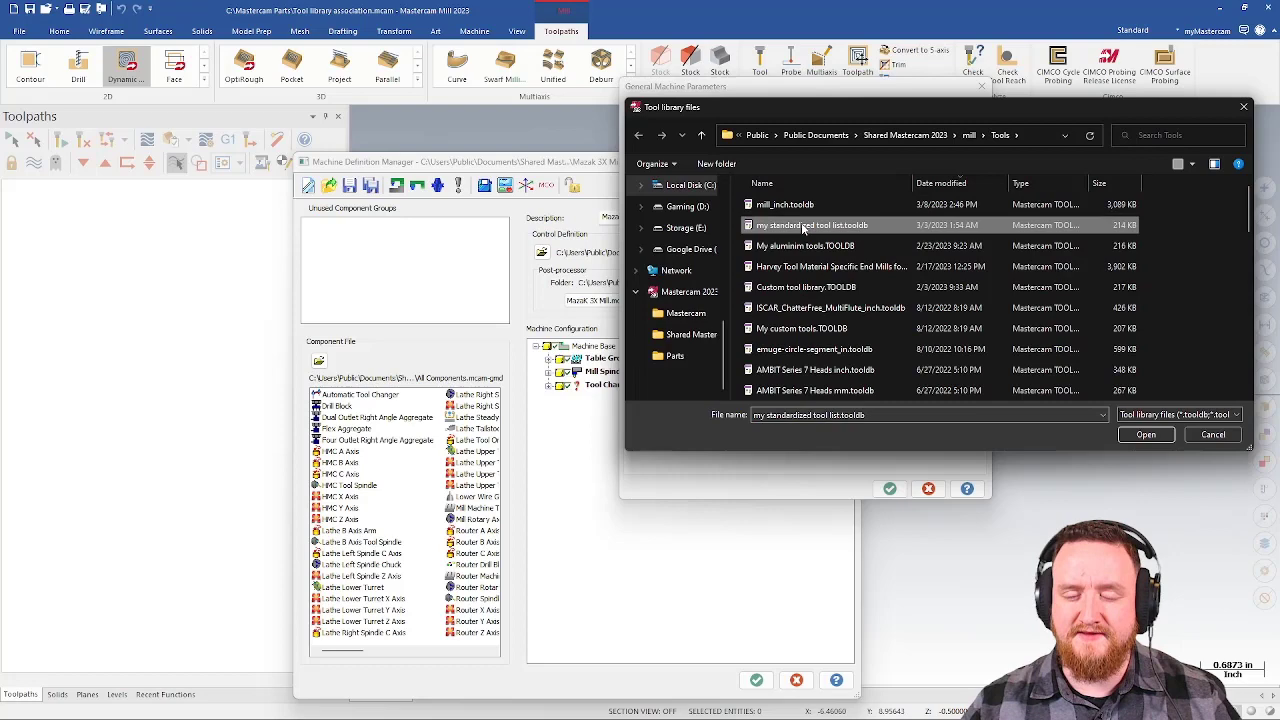
{"action": "left_click", "coordinate": [1144, 434]}
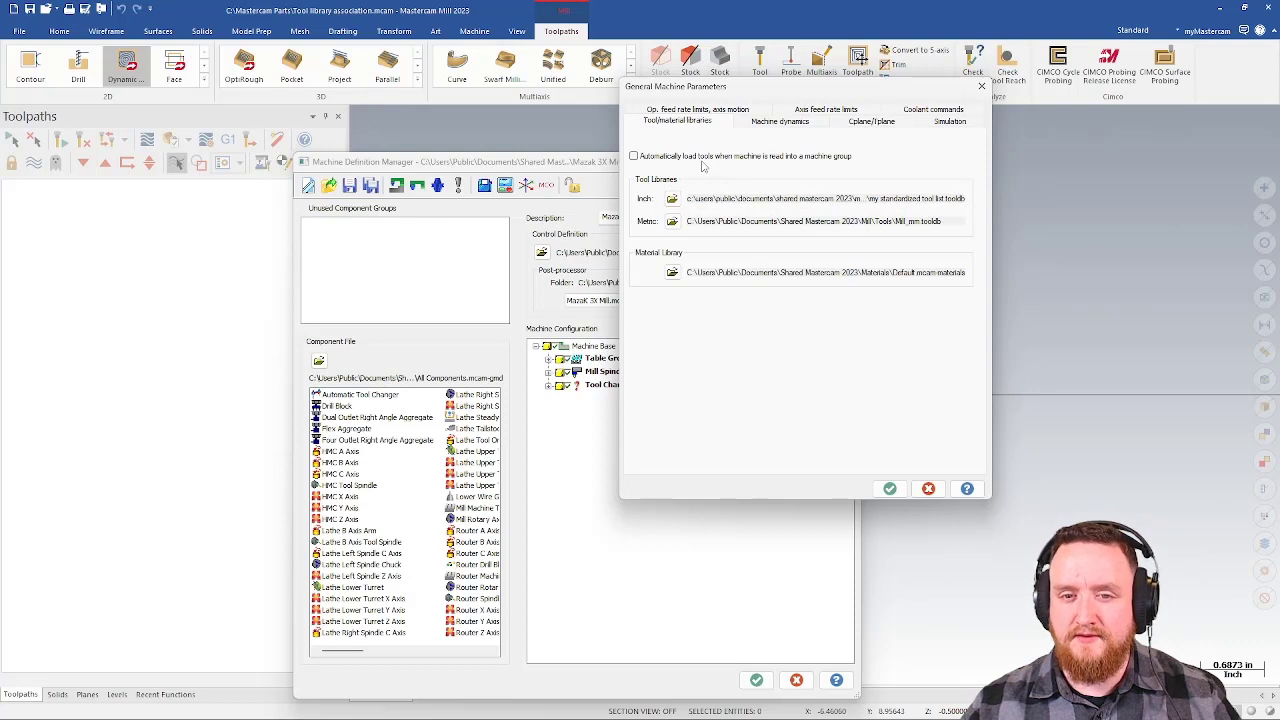
{"action": "mouse_move", "coordinate": [756, 170]}
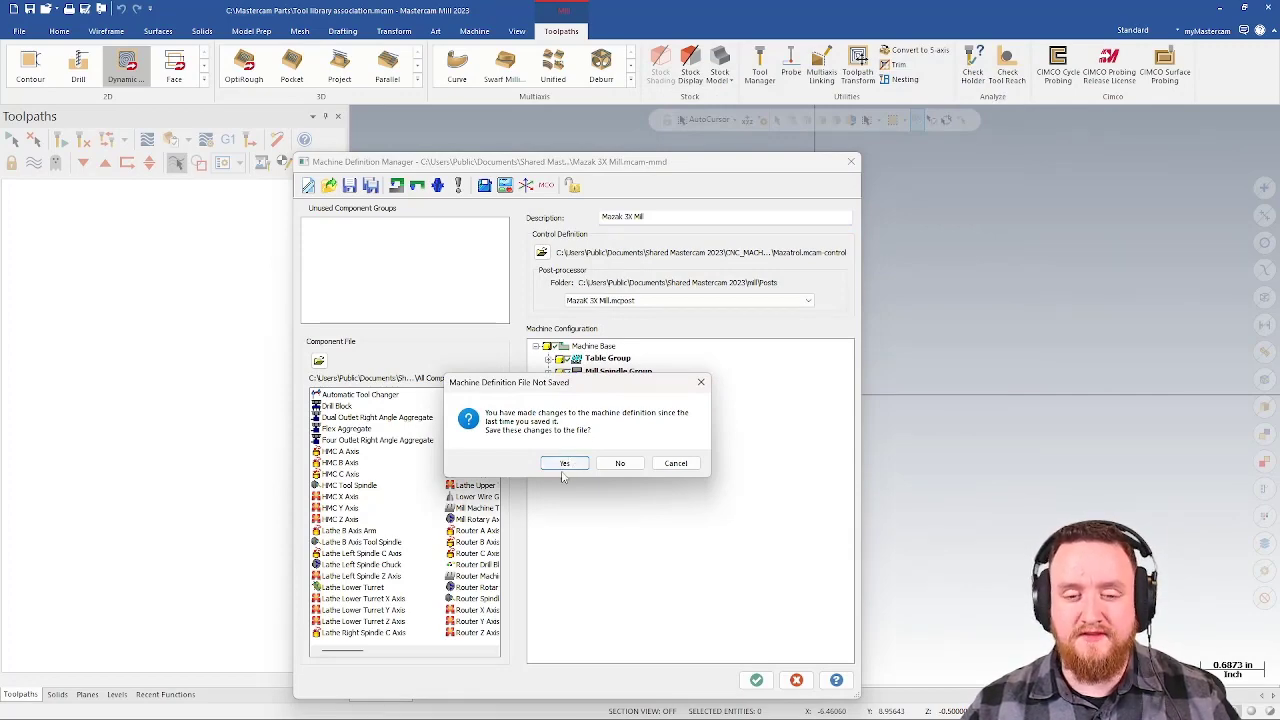
Save the machine definition, replace the group machine with the updated Mazak 3X Mill, and add a fresh mill machine group.
{"action": "left_click", "coordinate": [564, 462]}
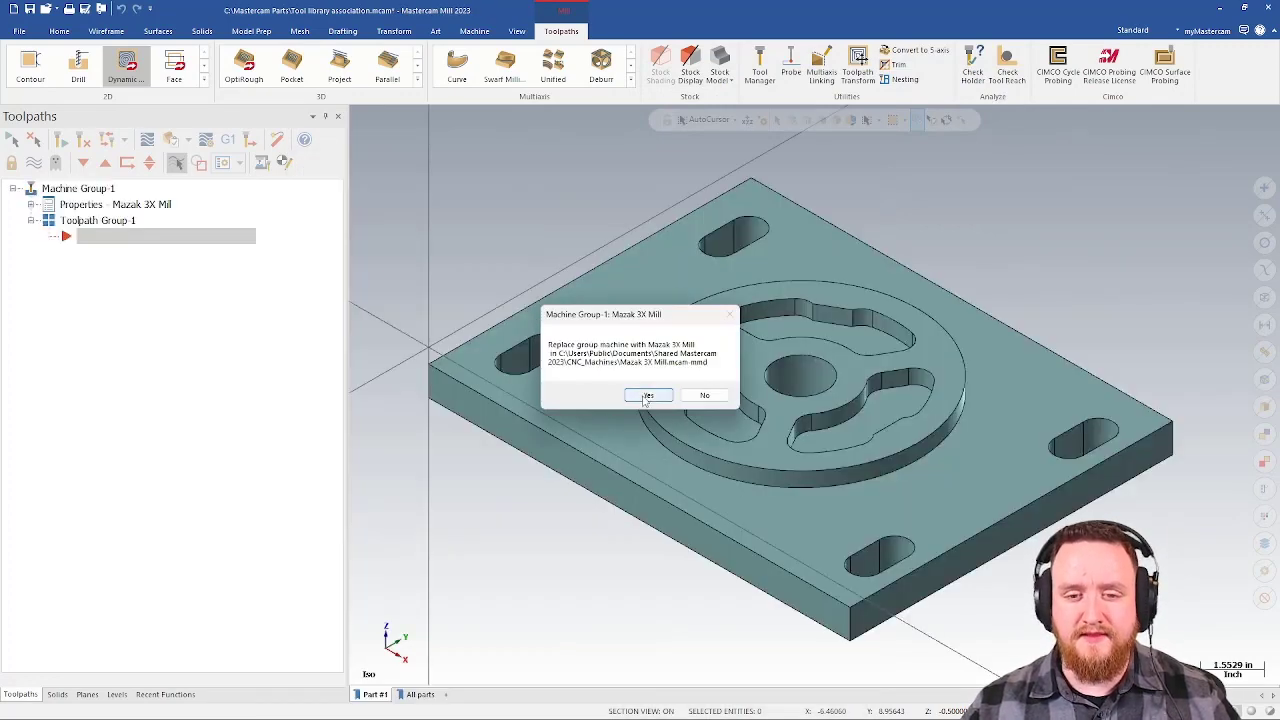
{"action": "left_click", "coordinate": [648, 396]}
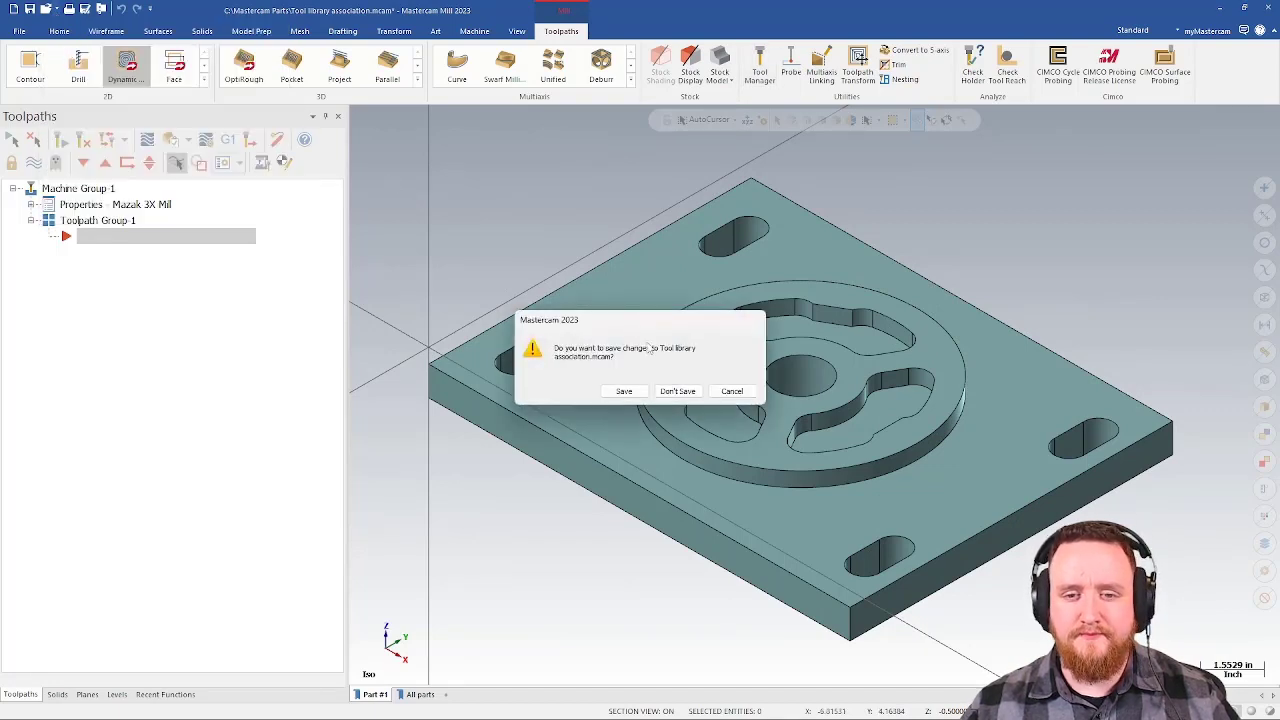
{"action": "left_click", "coordinate": [676, 390]}
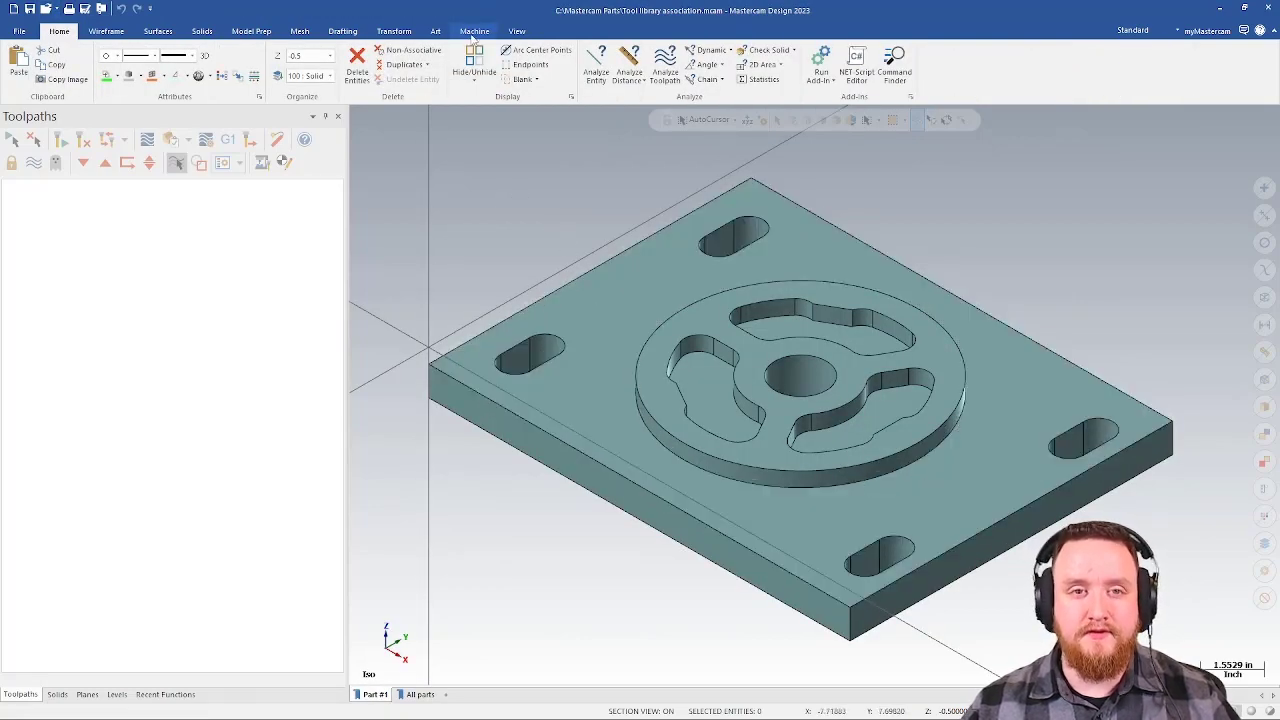
{"action": "left_click", "coordinate": [18, 64]}
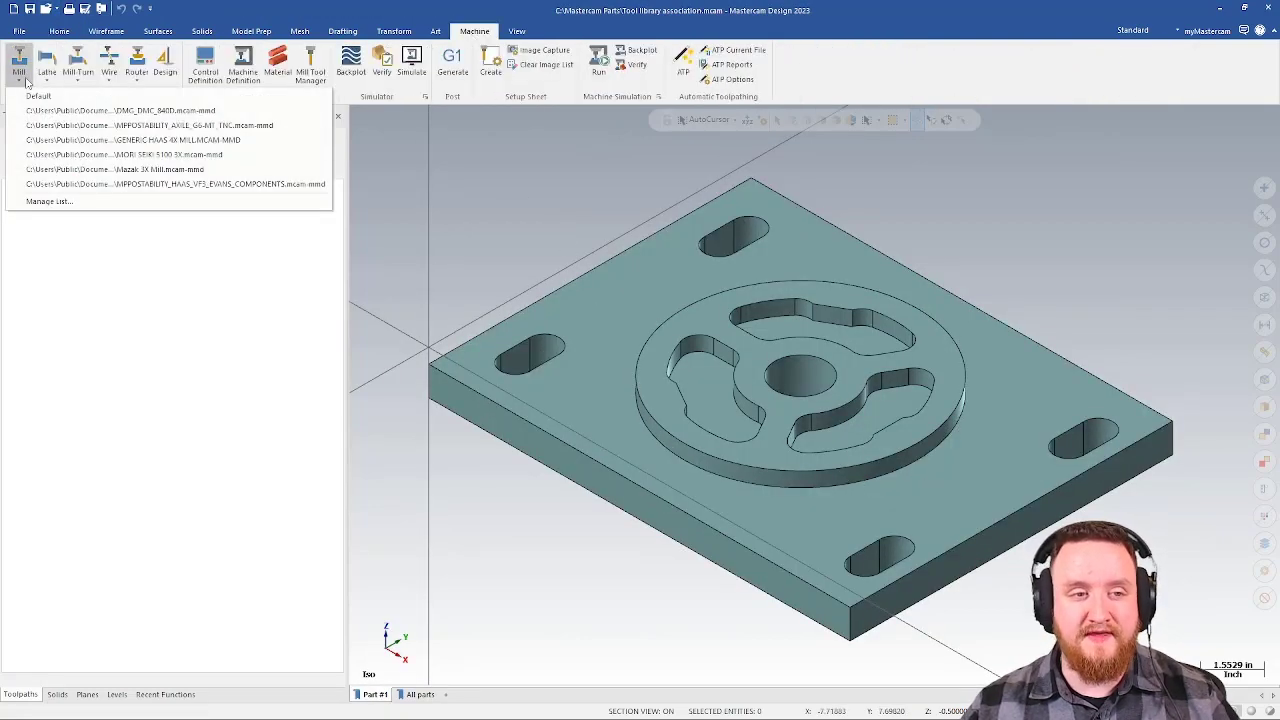
{"action": "left_click", "coordinate": [118, 168]}
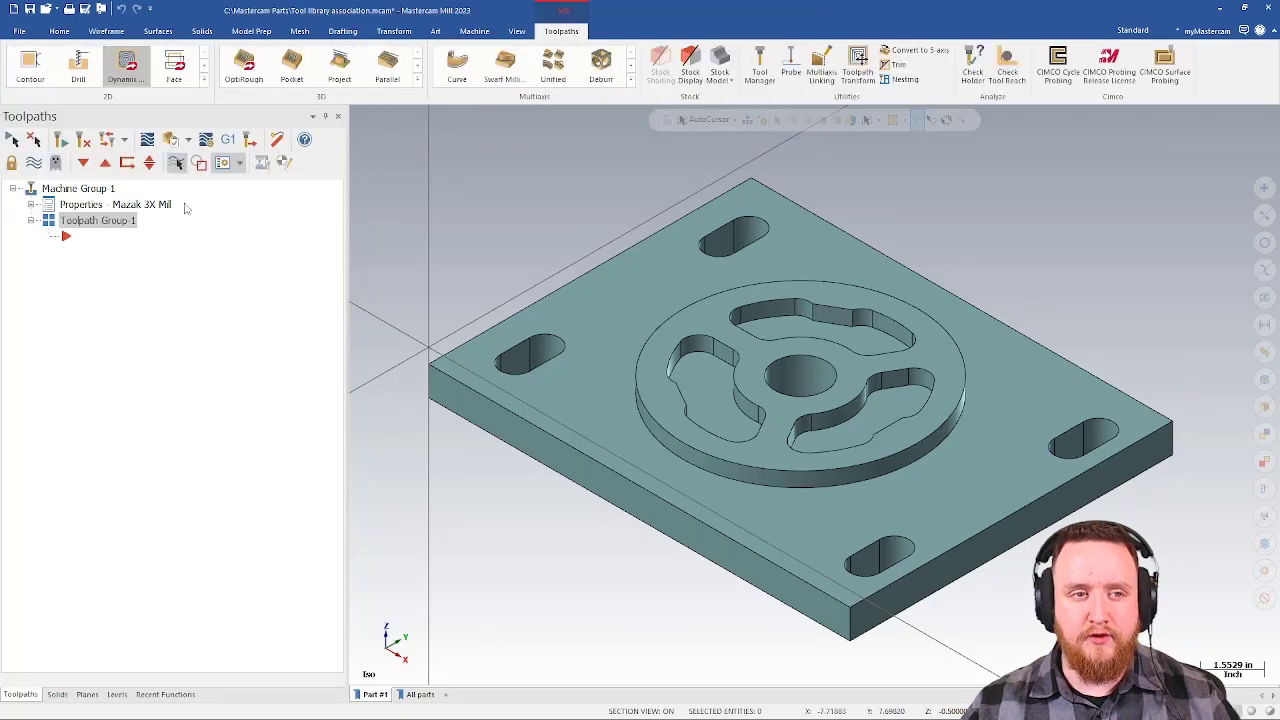
{"action": "left_click", "coordinate": [126, 60]}
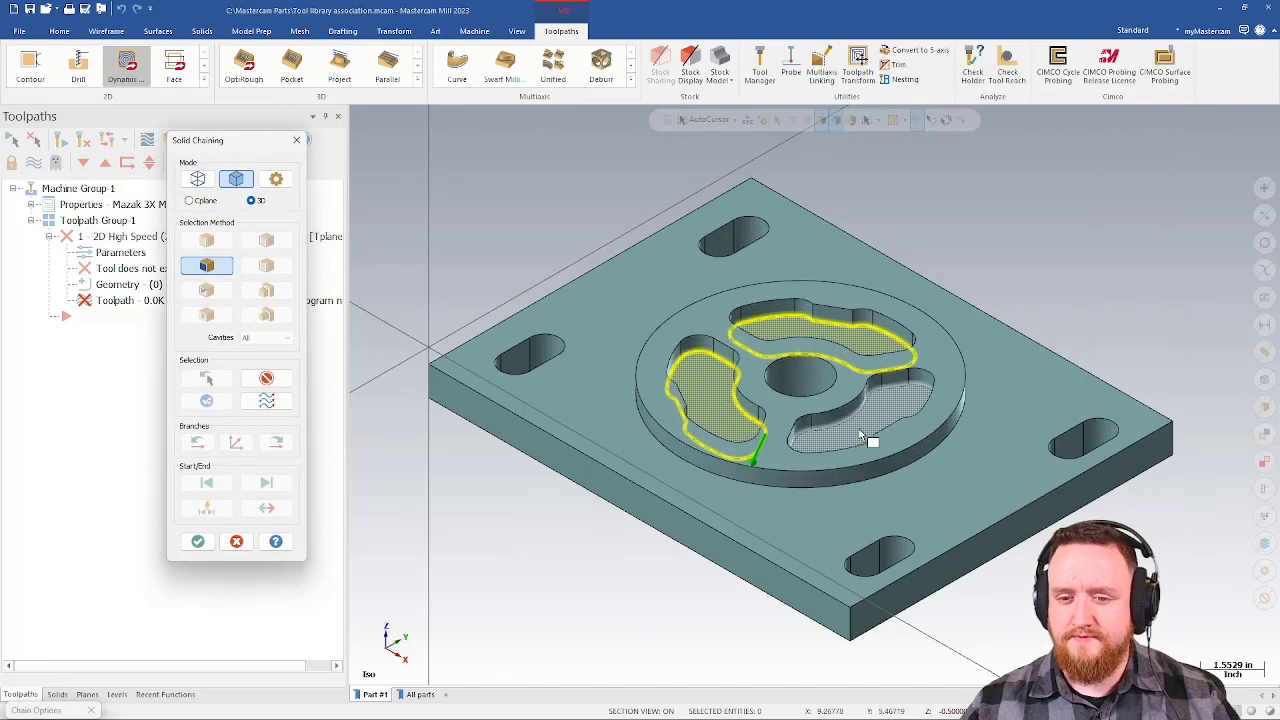
{"action": "left_click", "coordinate": [196, 540]}
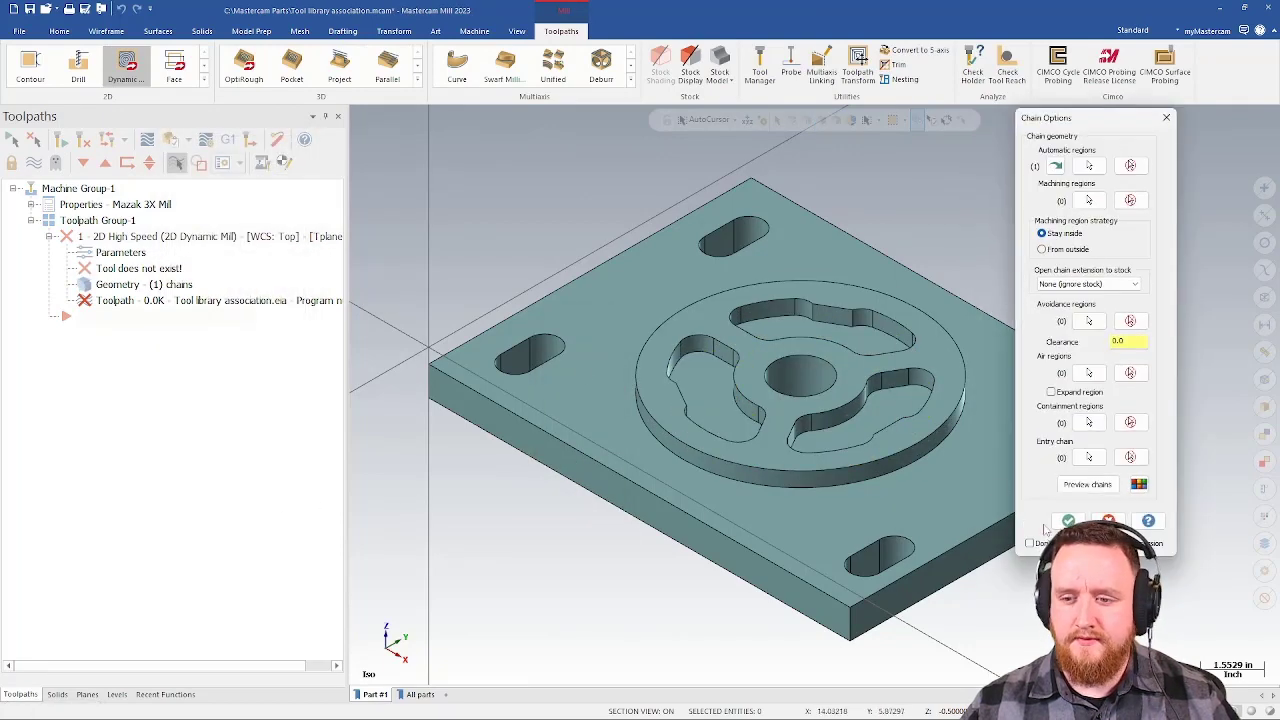
{"action": "left_click", "coordinate": [1068, 520]}
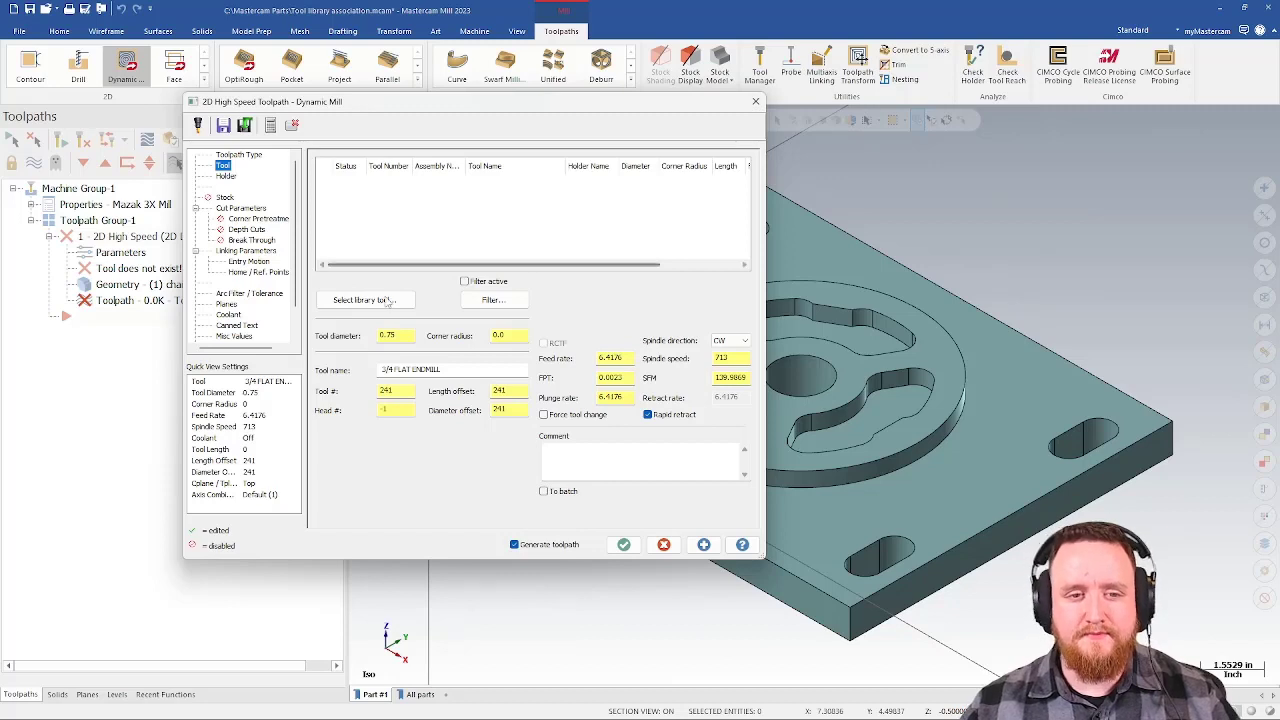
{"action": "left_click", "coordinate": [364, 300]}
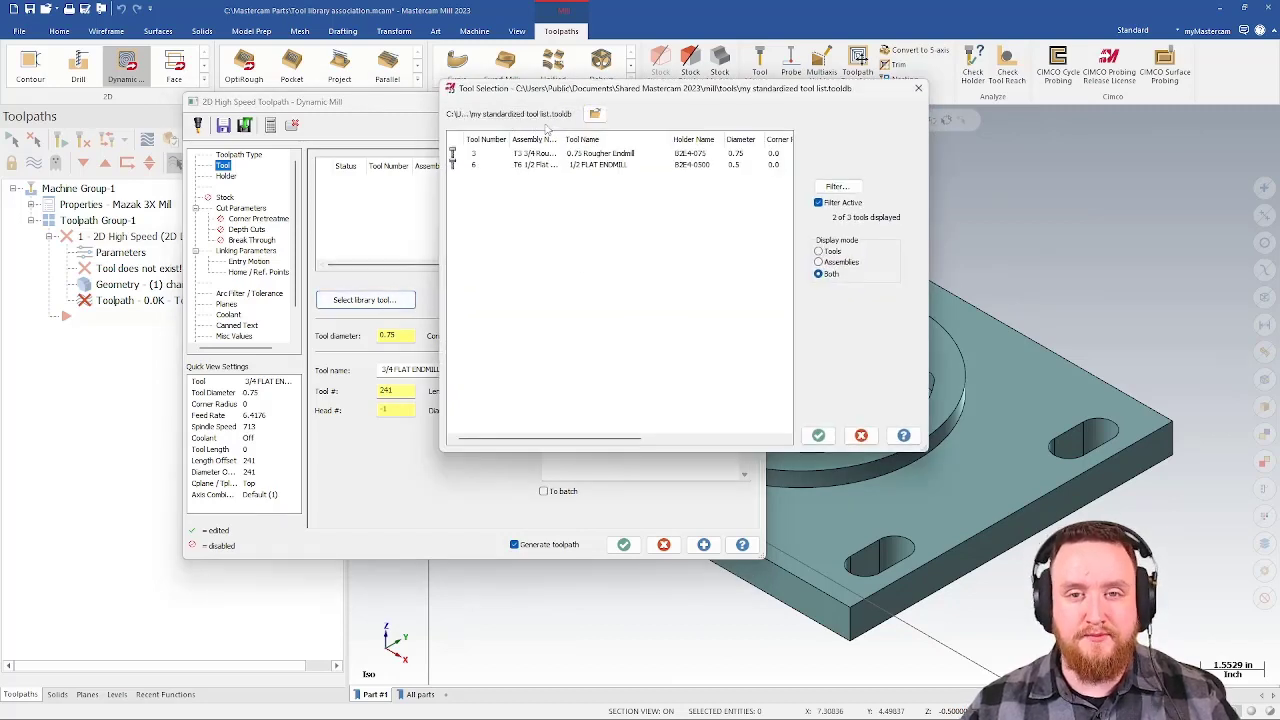
{"action": "left_click", "coordinate": [818, 436]}
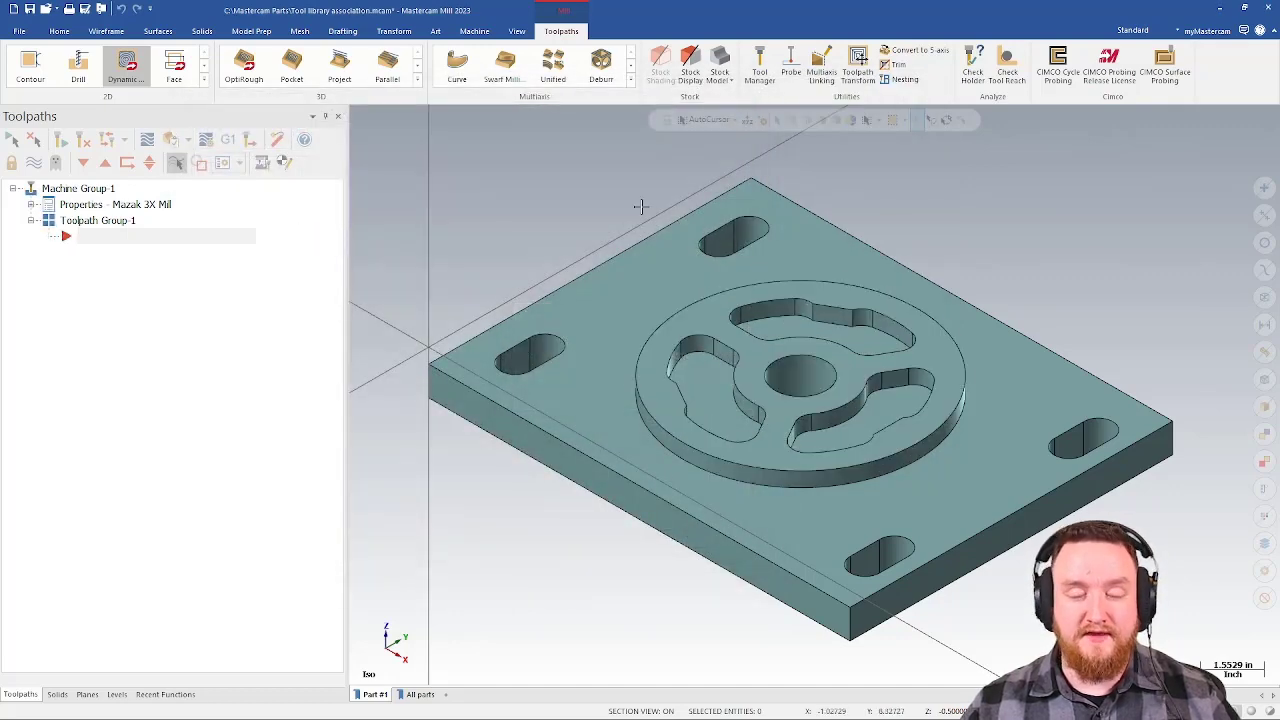
{"action": "mouse_move", "coordinate": [760, 62]}
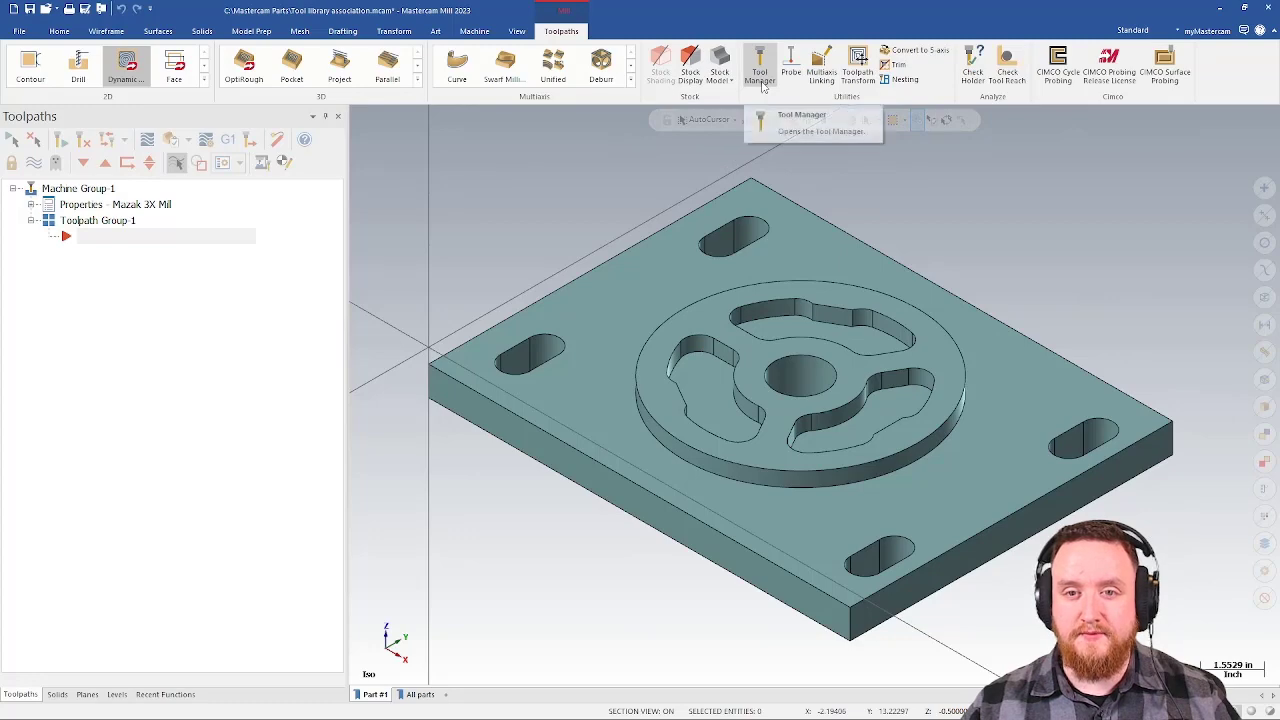
Chain the pocket regions for a new Dynamic Mill toolpath and view its pre-loaded three-tool list with the 0.75 roughing endmill.
{"action": "left_click", "coordinate": [760, 64]}
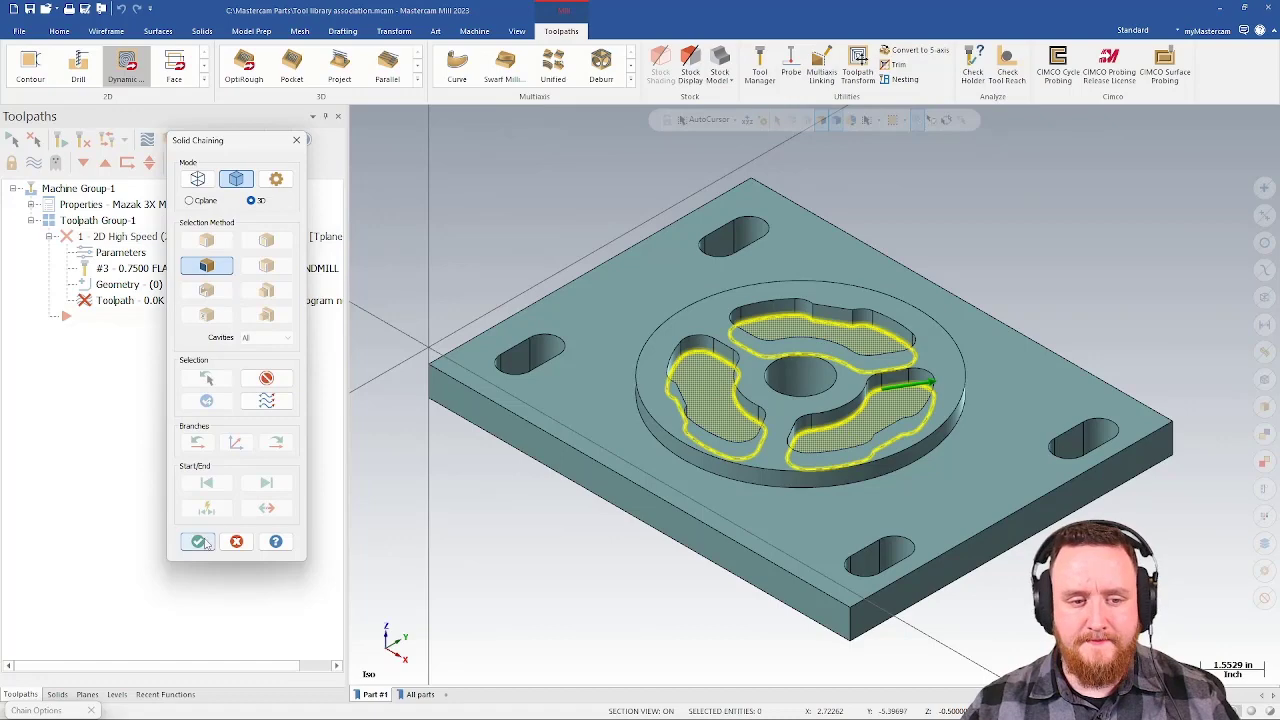
{"action": "left_click", "coordinate": [198, 540]}
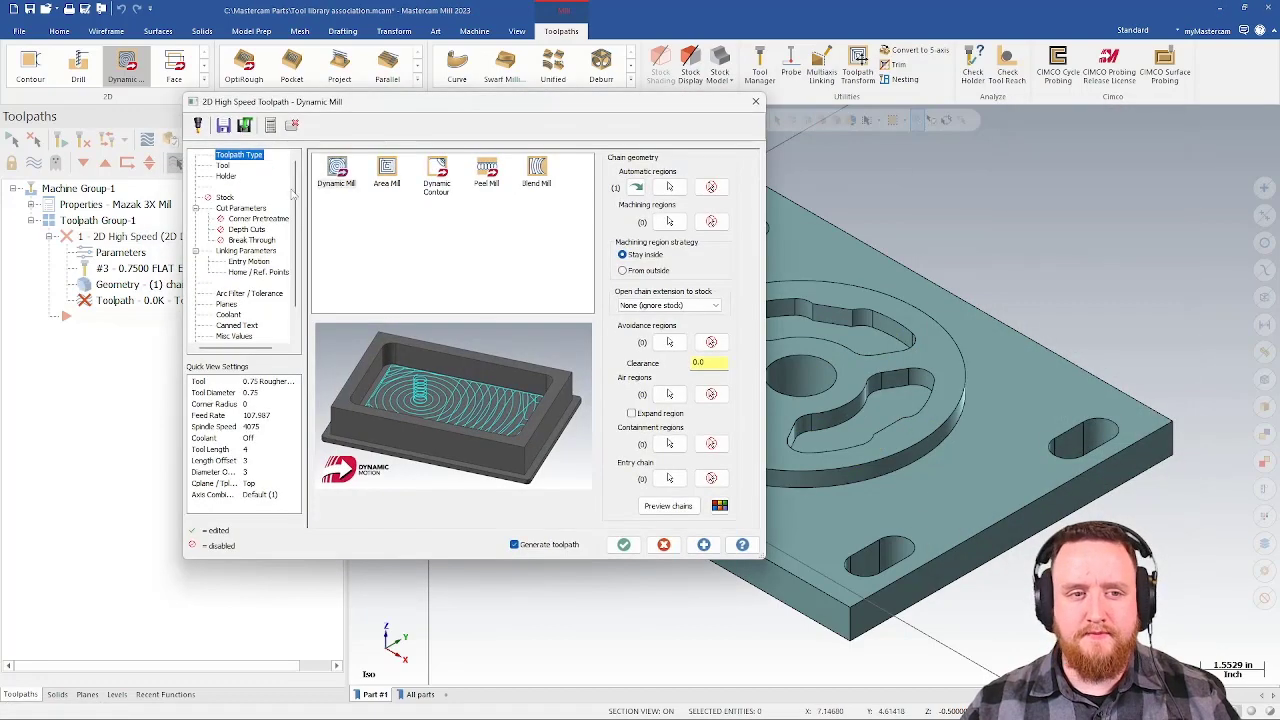
{"action": "left_click", "coordinate": [224, 164]}
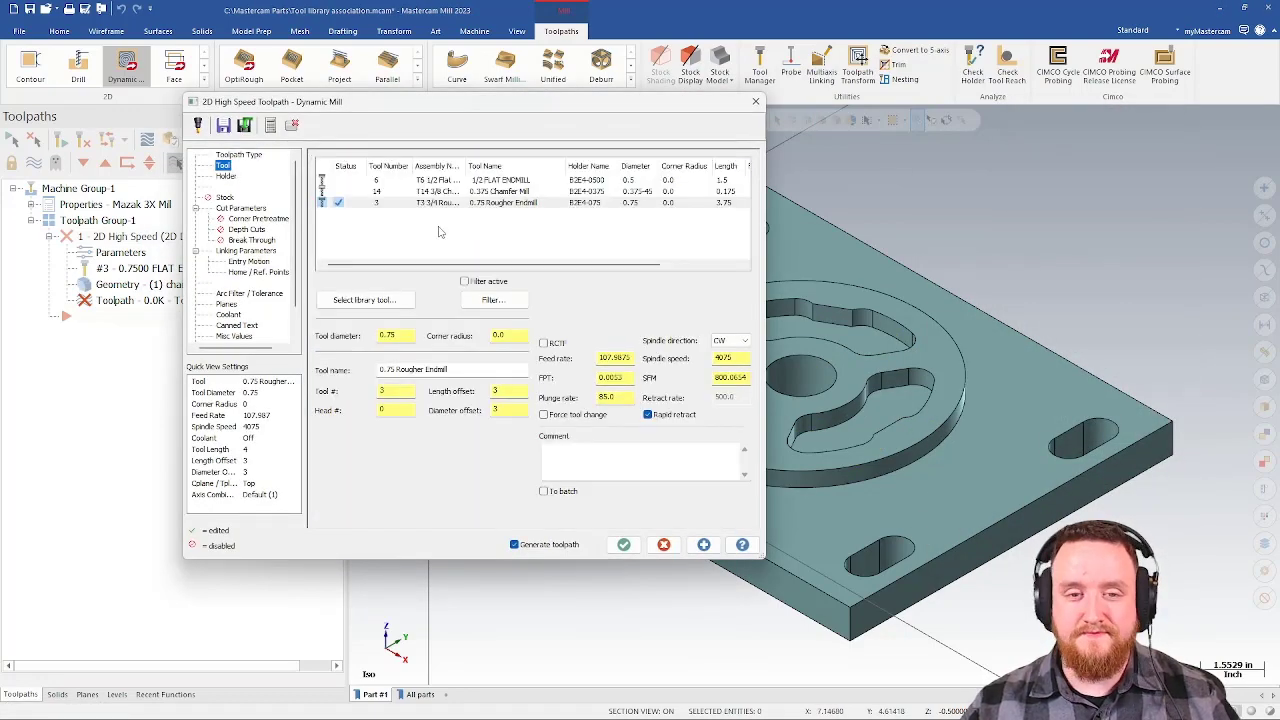